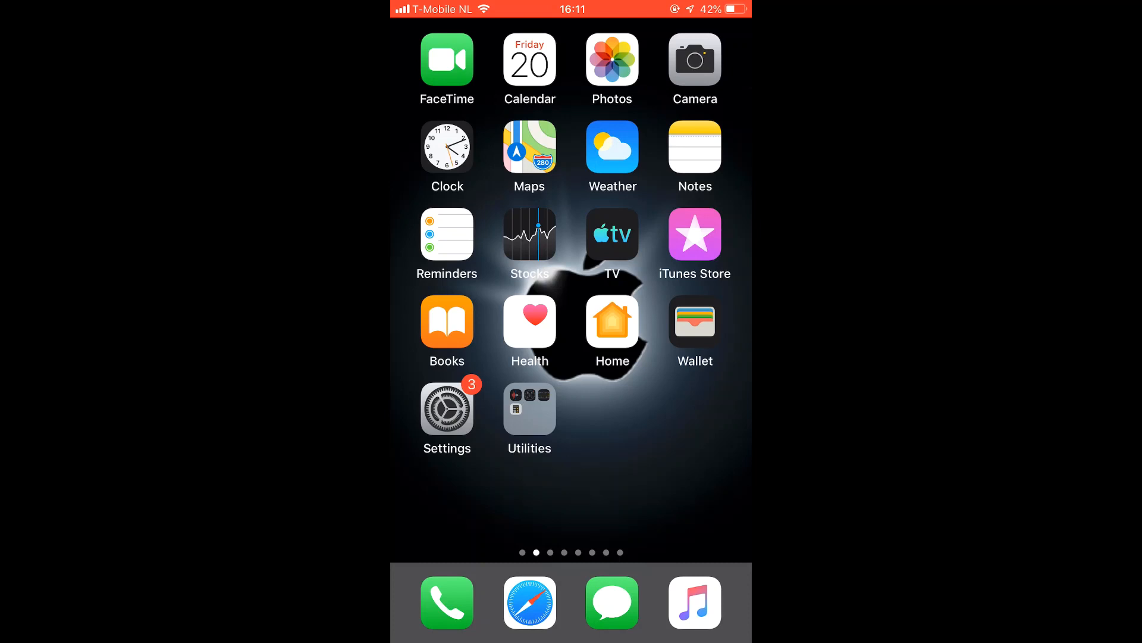
Go from the Home Screen into Settings toward the Control Centre customise page.
{"action": "left_click", "coordinate": [447, 405]}
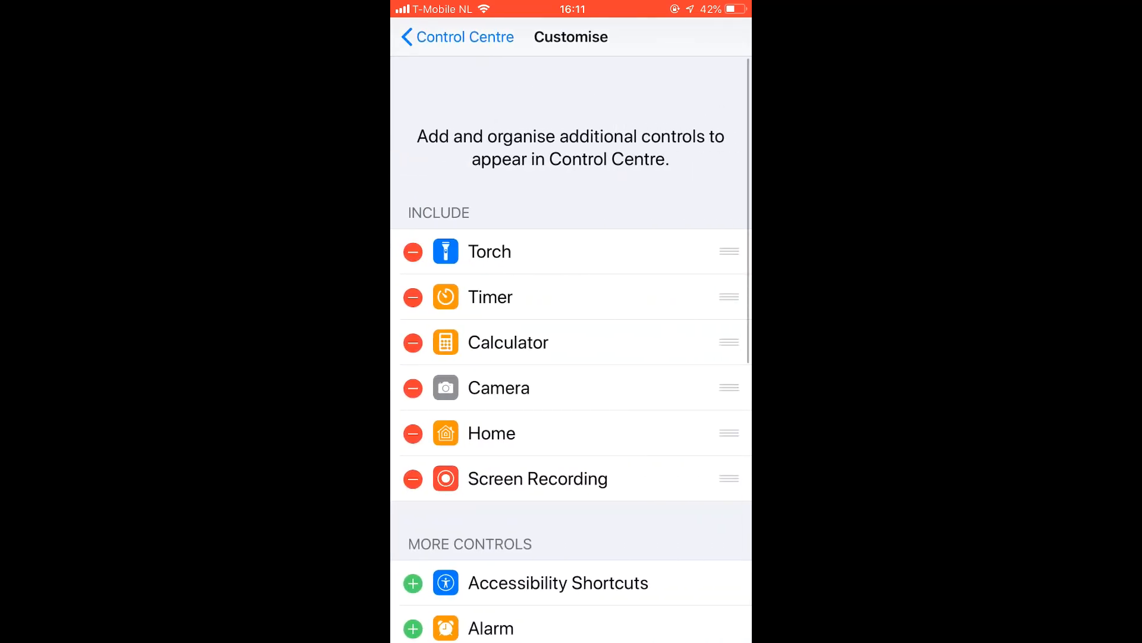
Scroll down to the More Controls list to reach the Scan QR Code entry.
{"action": "scroll", "scroll_direction": "down", "scroll_amount": 3}
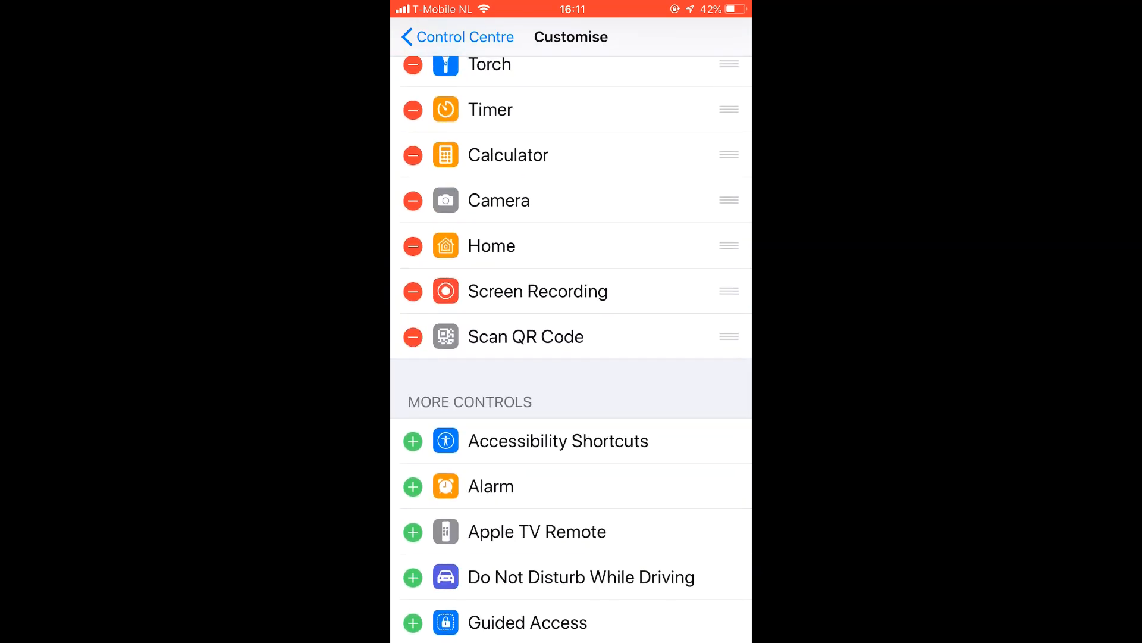
{"action": "scroll", "scroll_direction": "down", "scroll_amount": 3}
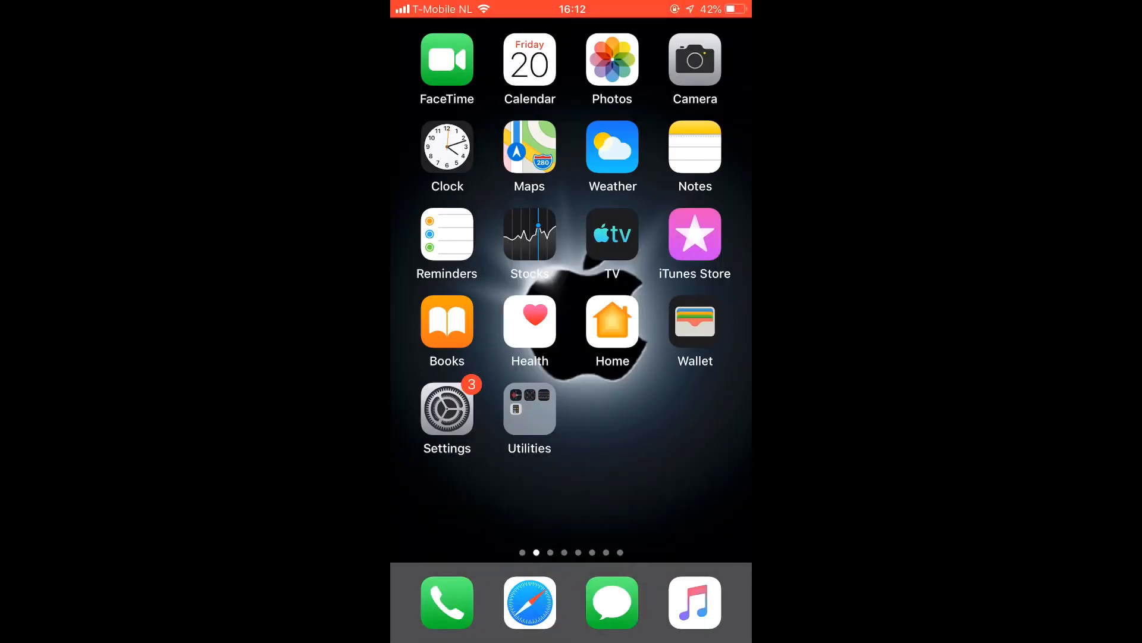
{"action": "left_click", "coordinate": [692, 60]}
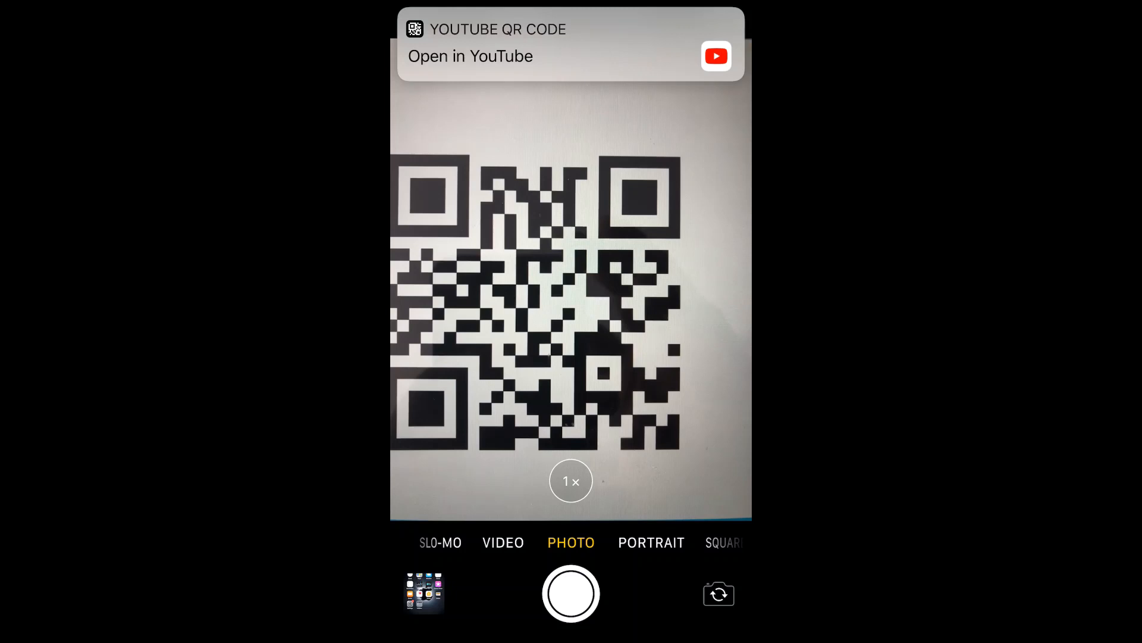
{"action": "key", "text": "home"}
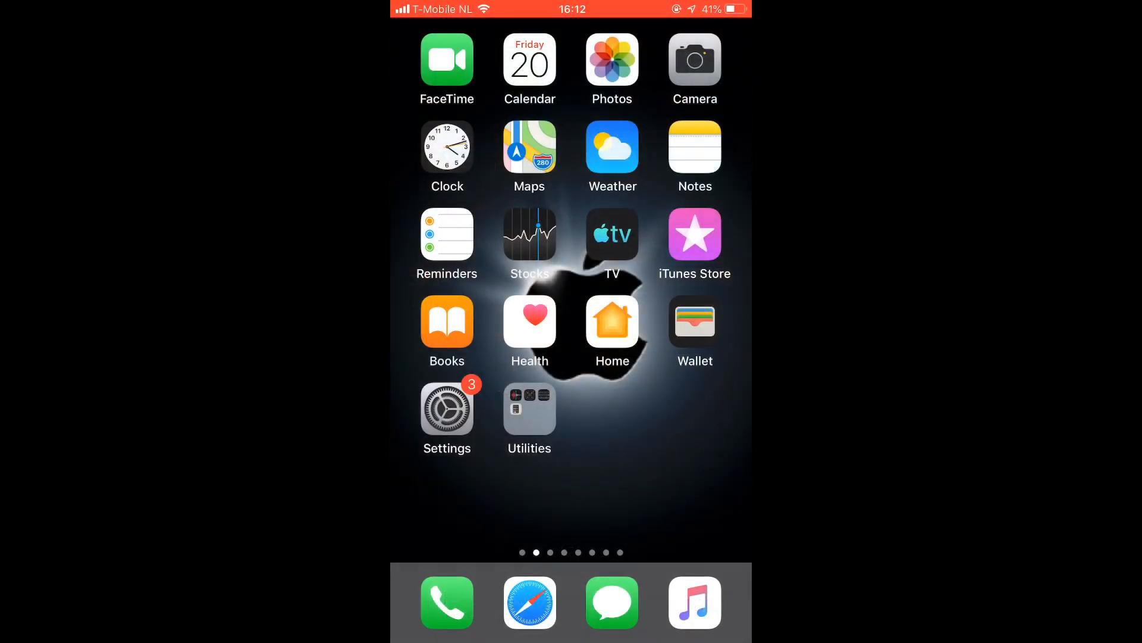